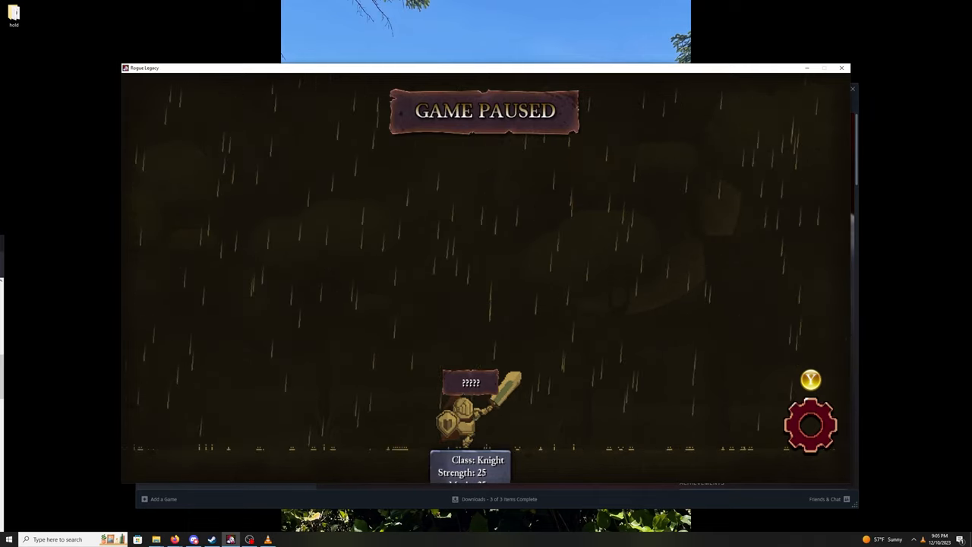
pyautogui.click(809, 426)
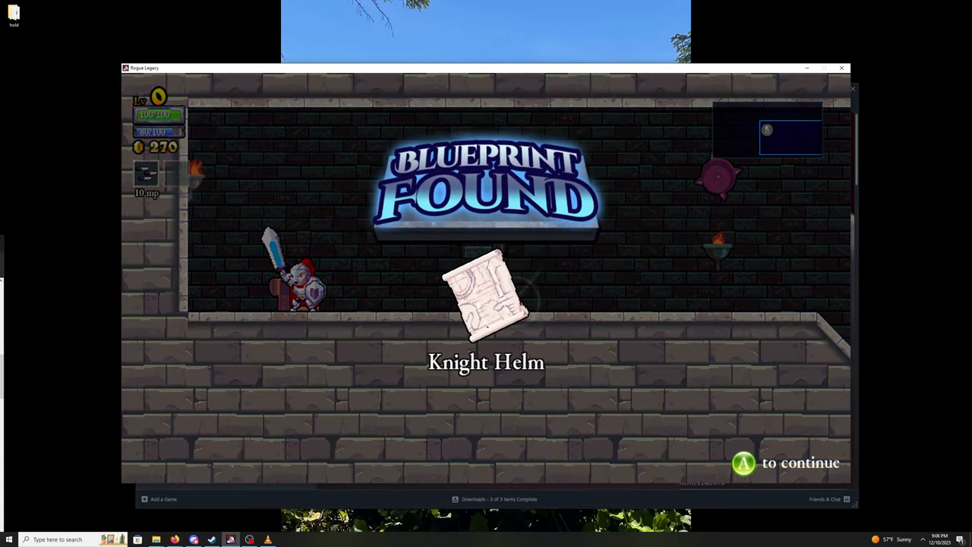
pyautogui.press('enter')
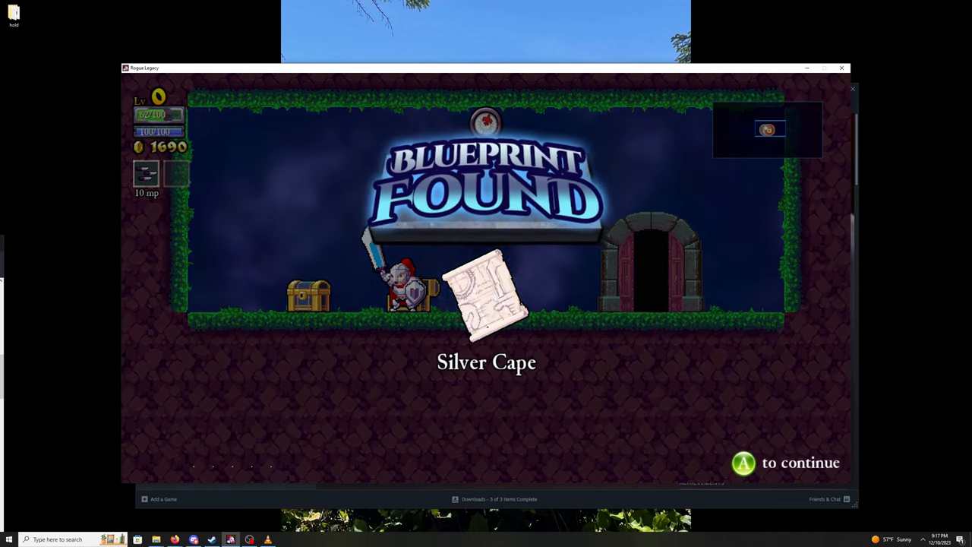
pyautogui.press('enter')
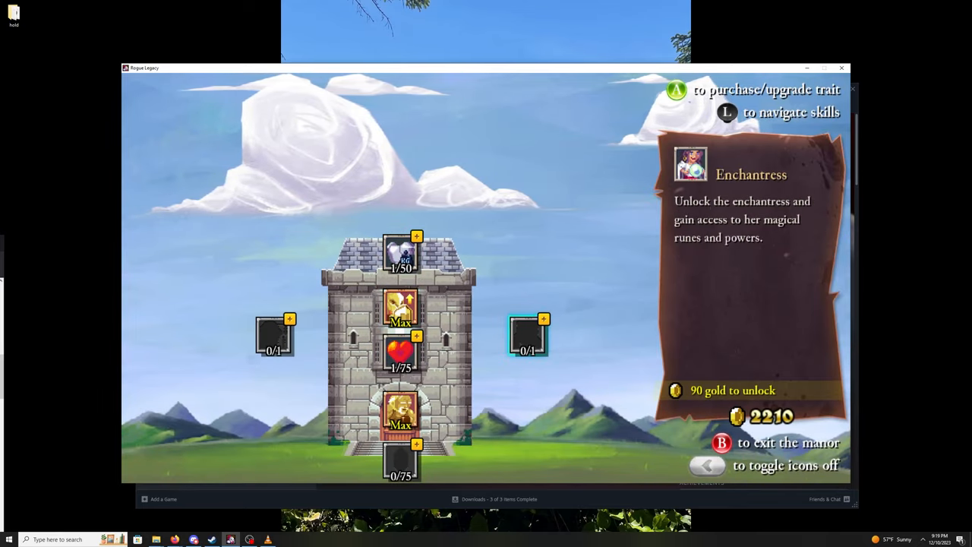
pyautogui.click(528, 334)
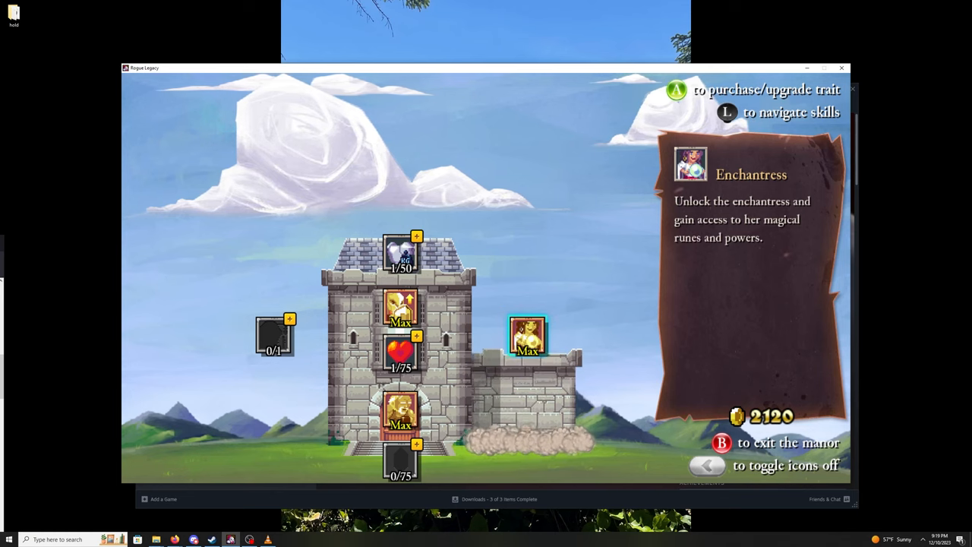
pyautogui.click(527, 337)
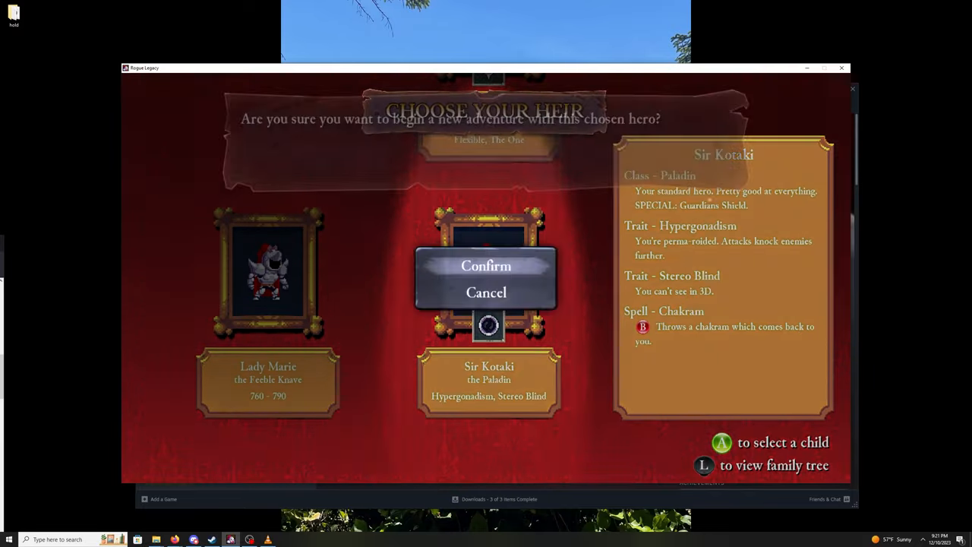
pyautogui.click(486, 266)
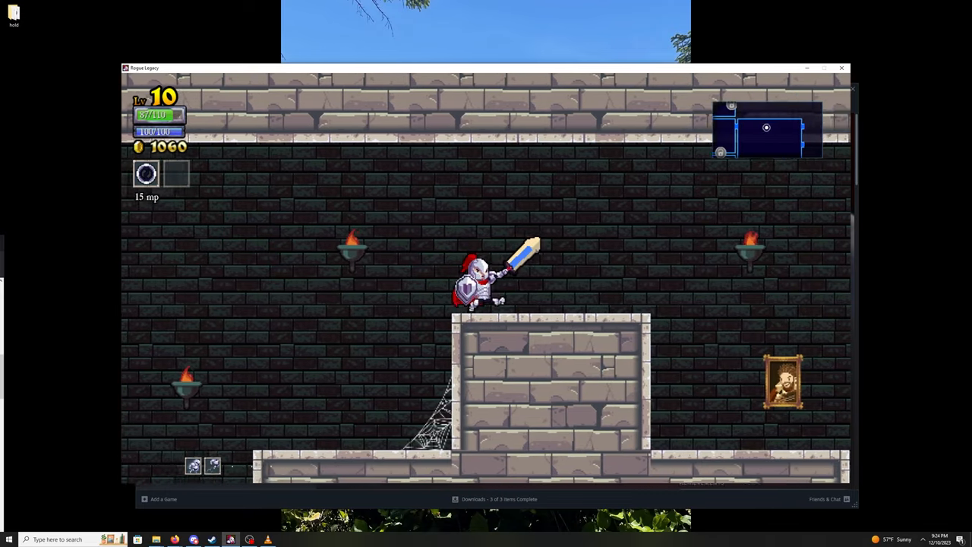
pyautogui.press('Right')
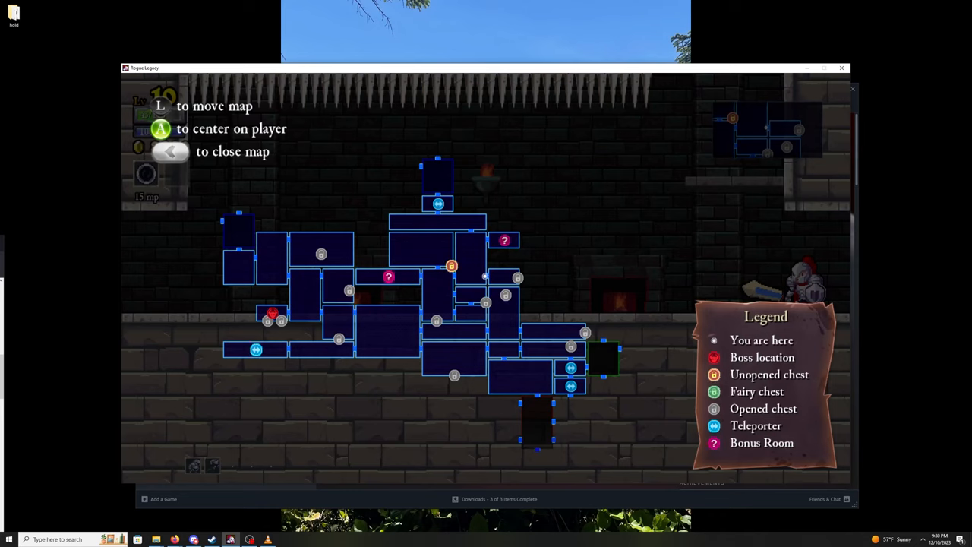
pyautogui.press('escape')
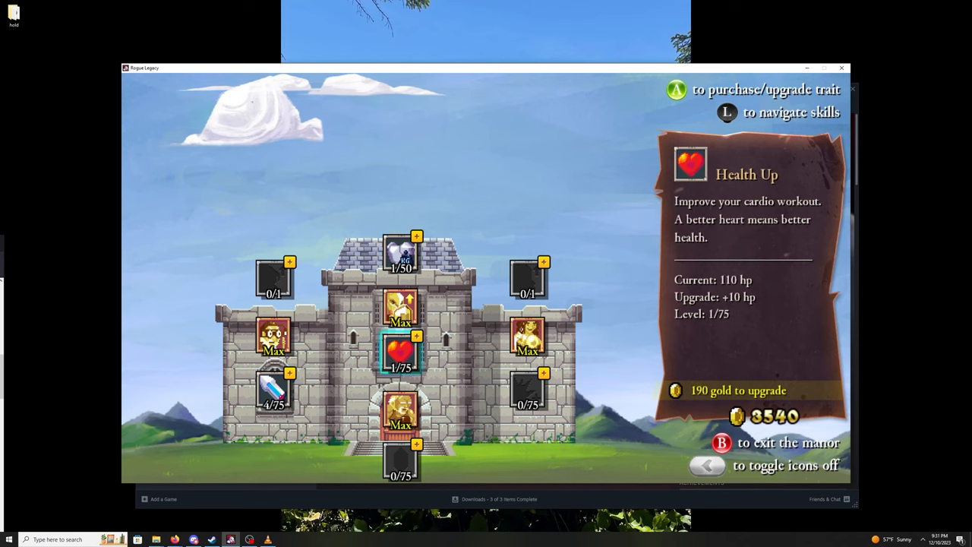
pyautogui.click(401, 352)
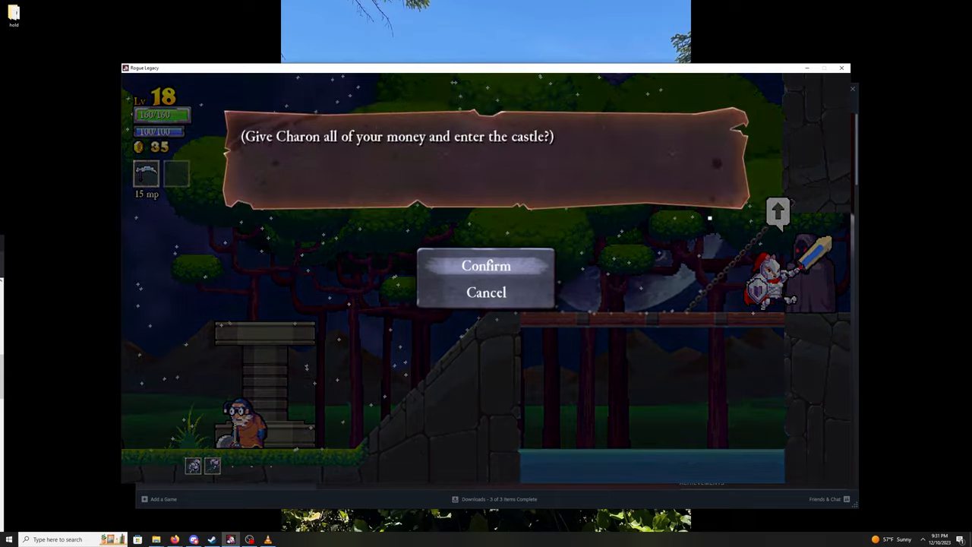
pyautogui.click(486, 266)
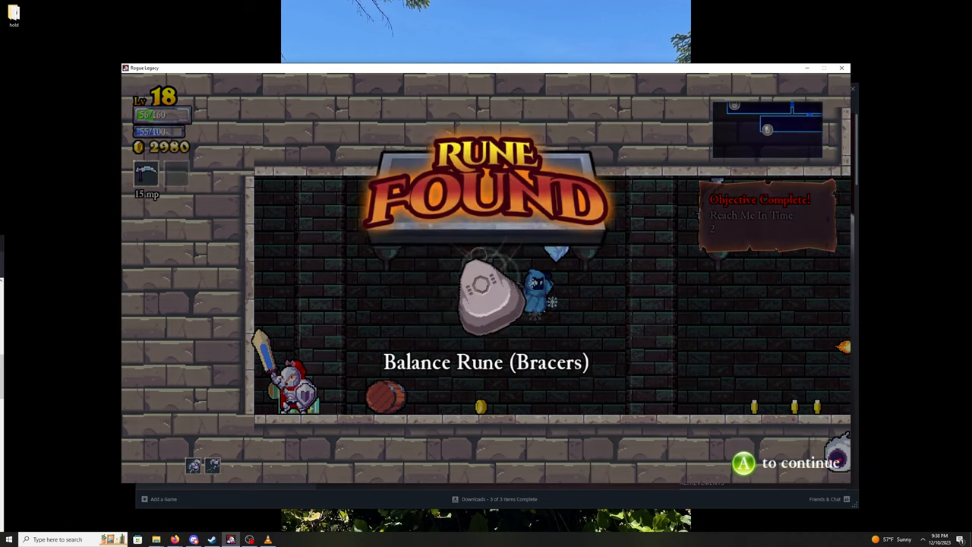
pyautogui.press('enter')
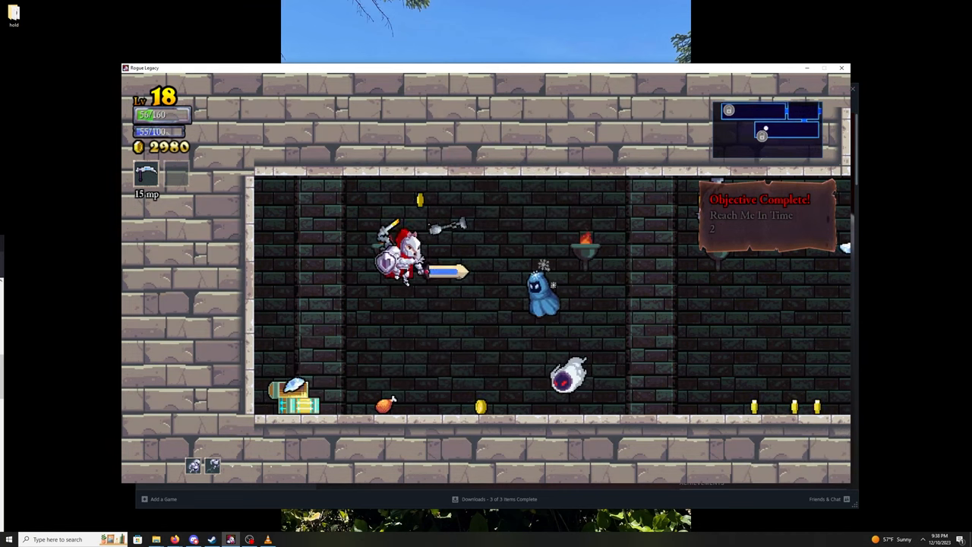